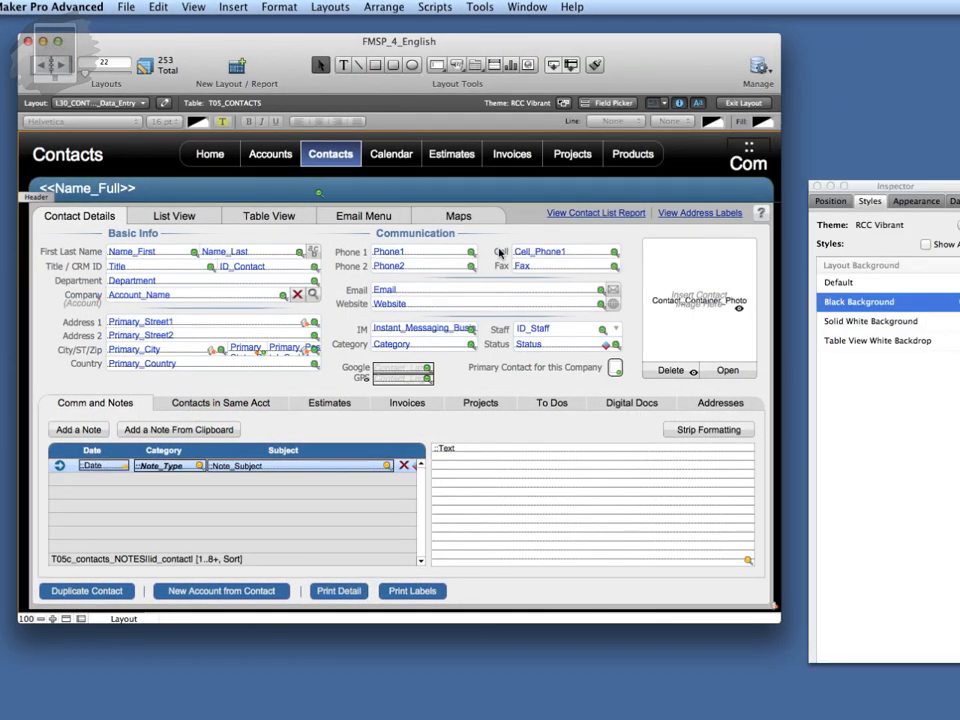
- Review the Contacts layout in Layout mode before moving to the FileMaker Go 13 training page
click(388, 252)
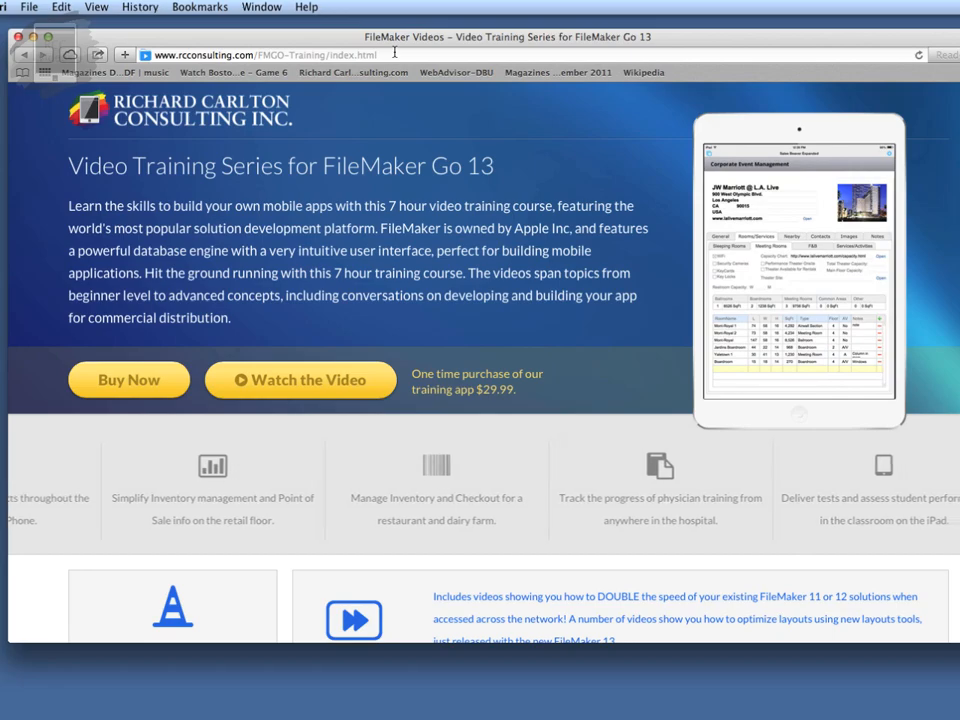
- Scroll down the FileMaker Go 13 video training page
scroll(down, 3)
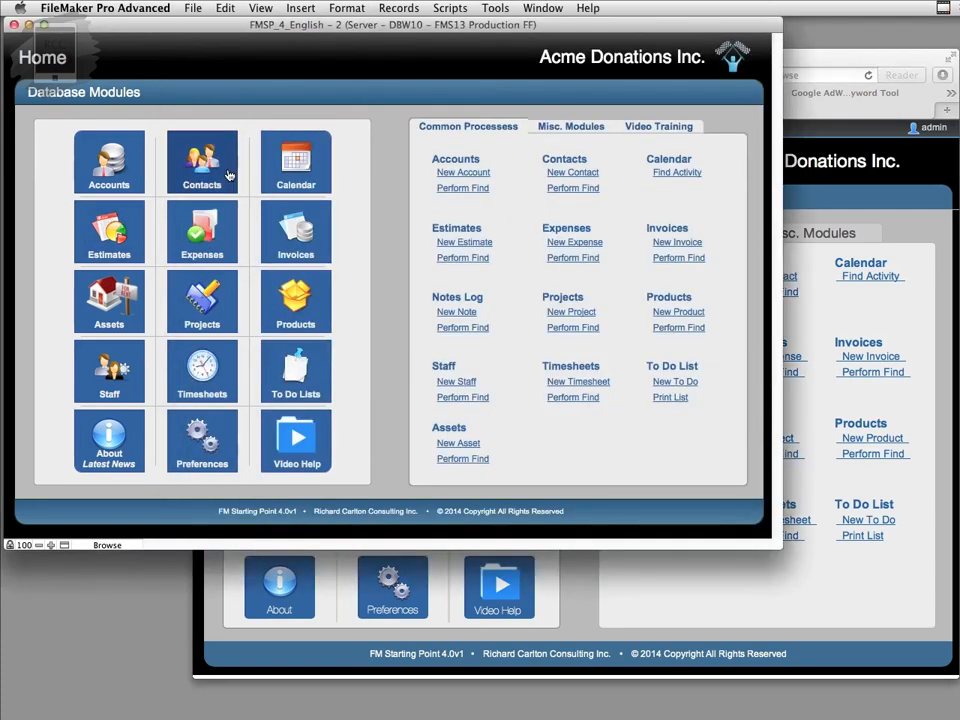
- In WebDirect, enter the Contacts module and step through records to reach George Smith
click(200, 160)
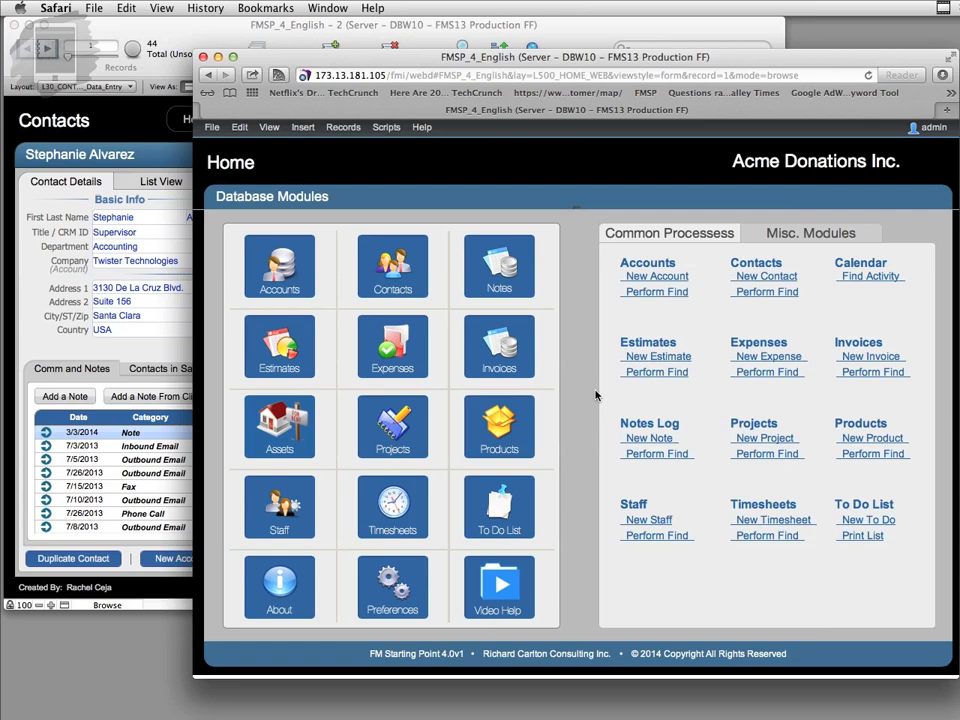
mouse_move(420, 268)
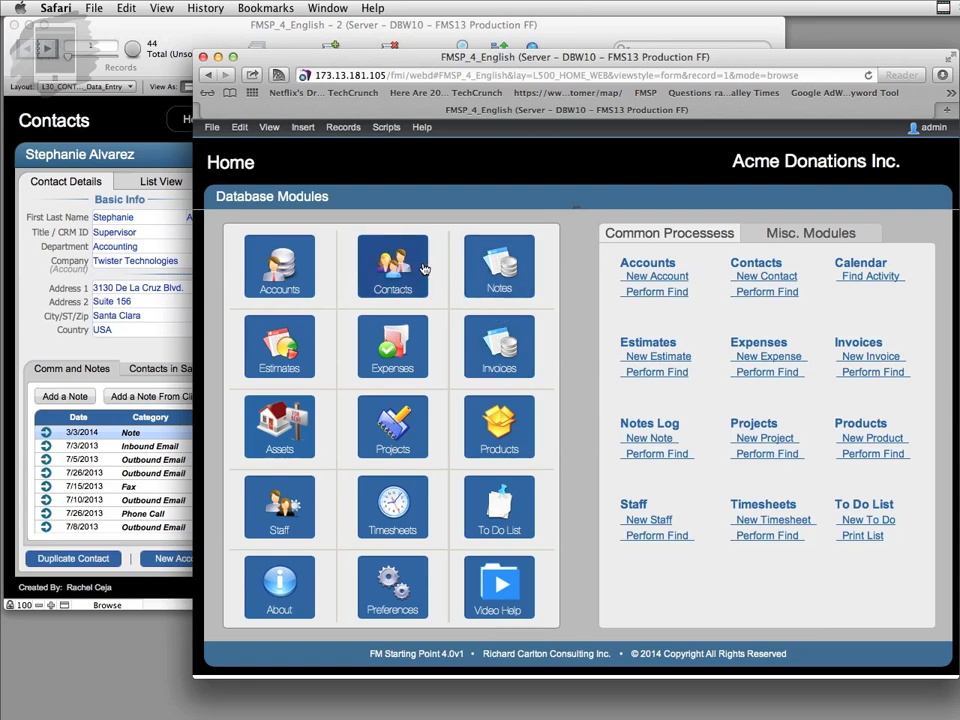
click(392, 262)
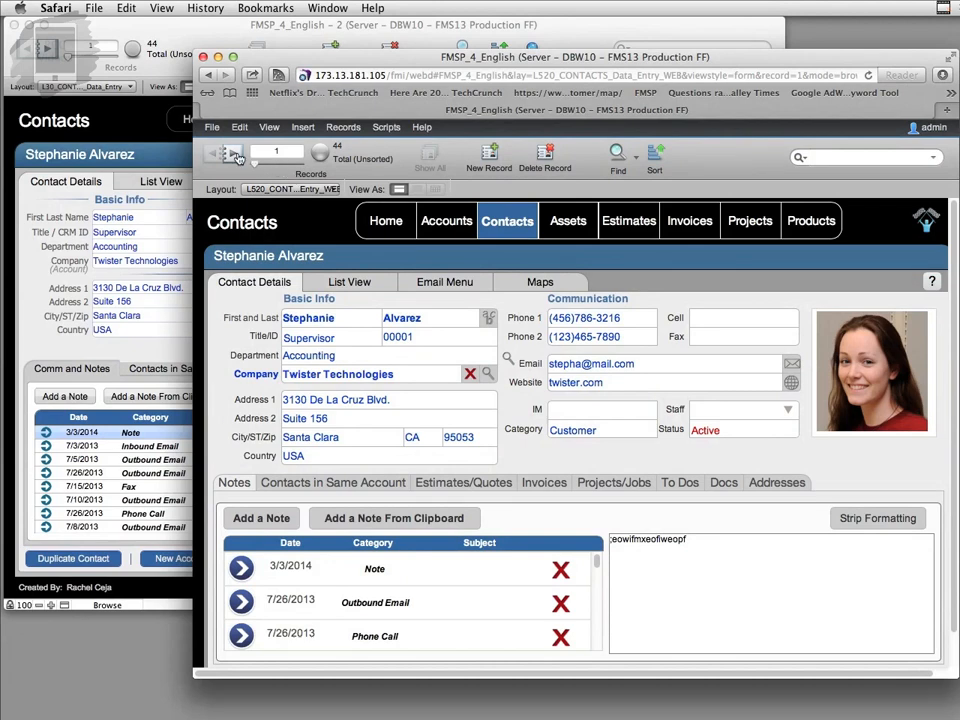
click(234, 154)
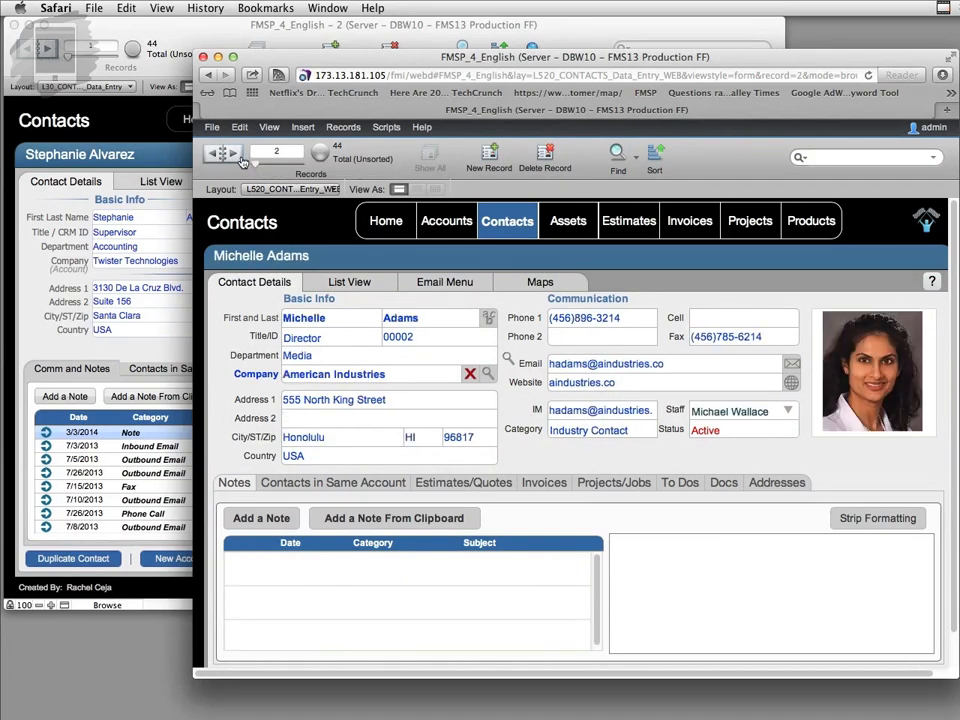
click(234, 154)
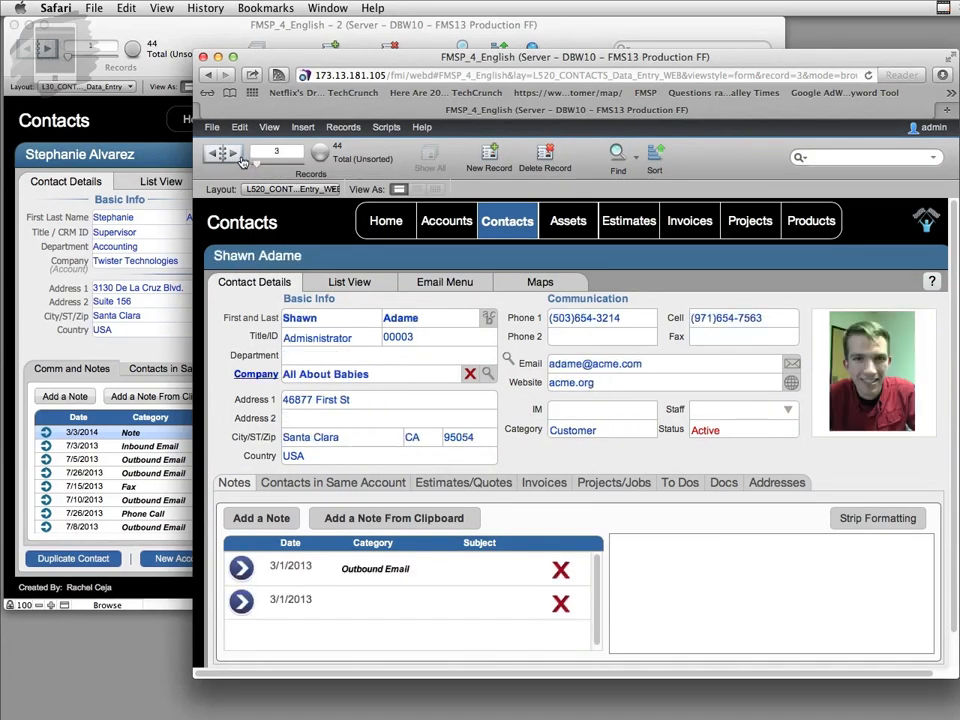
click(234, 152)
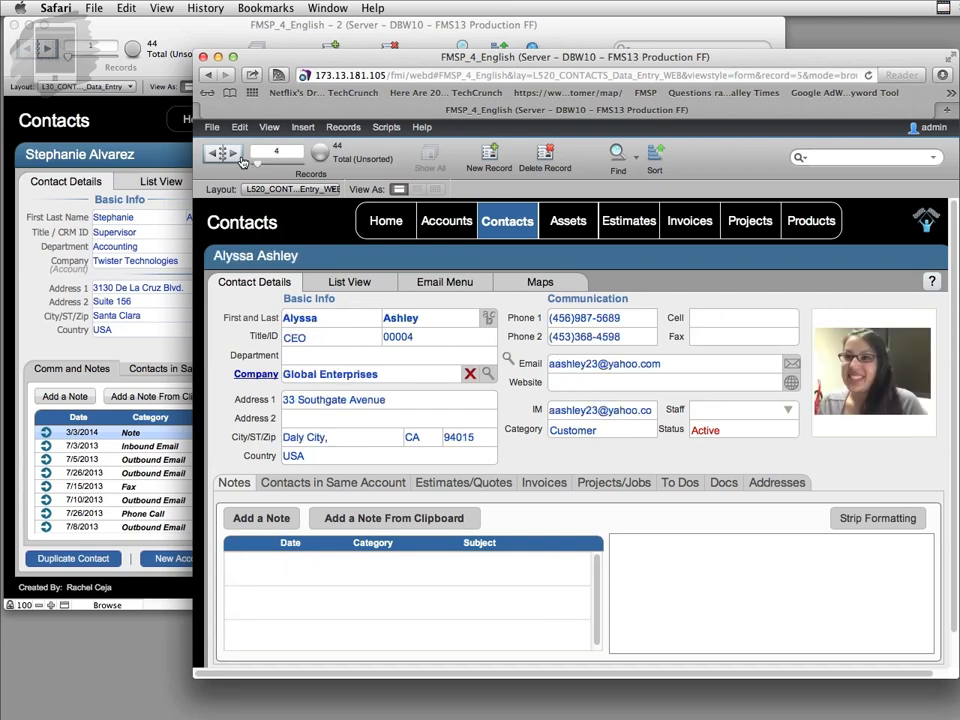
click(232, 152)
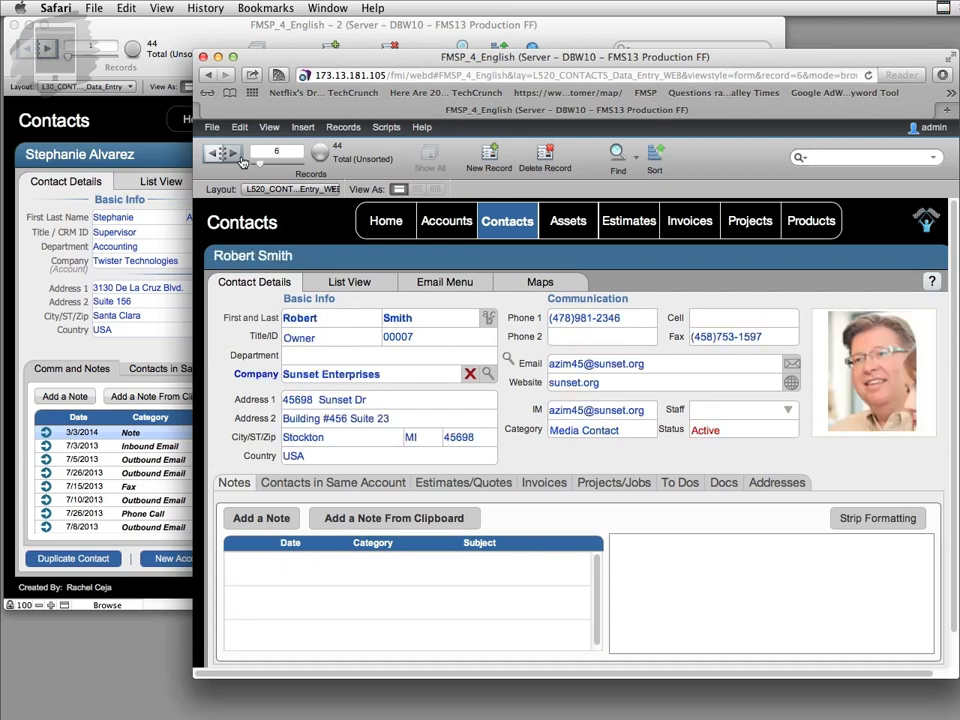
click(234, 152)
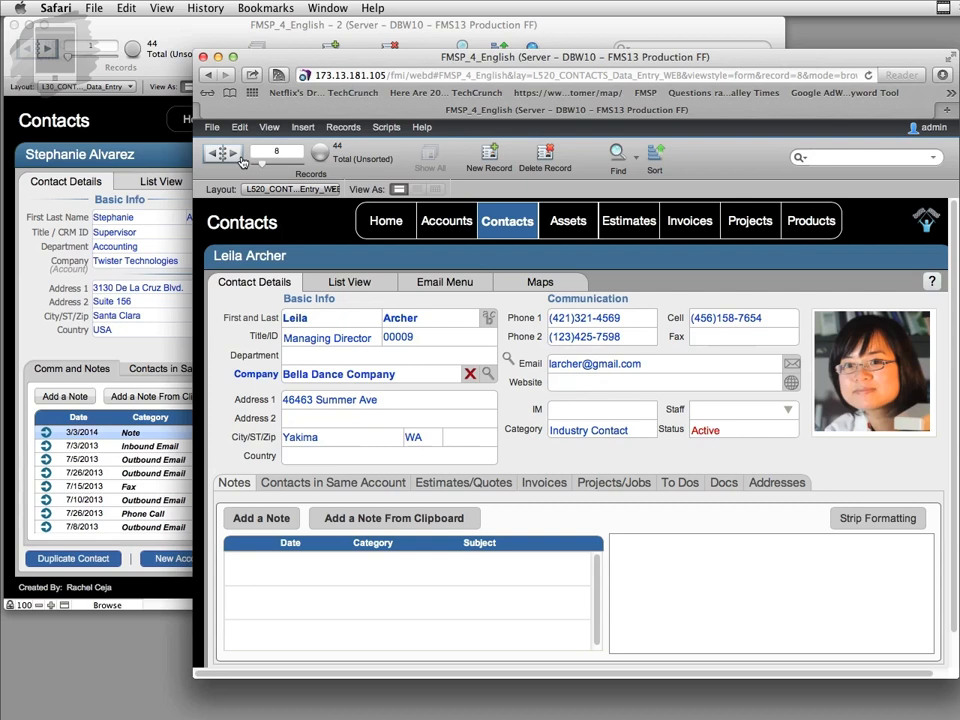
click(234, 152)
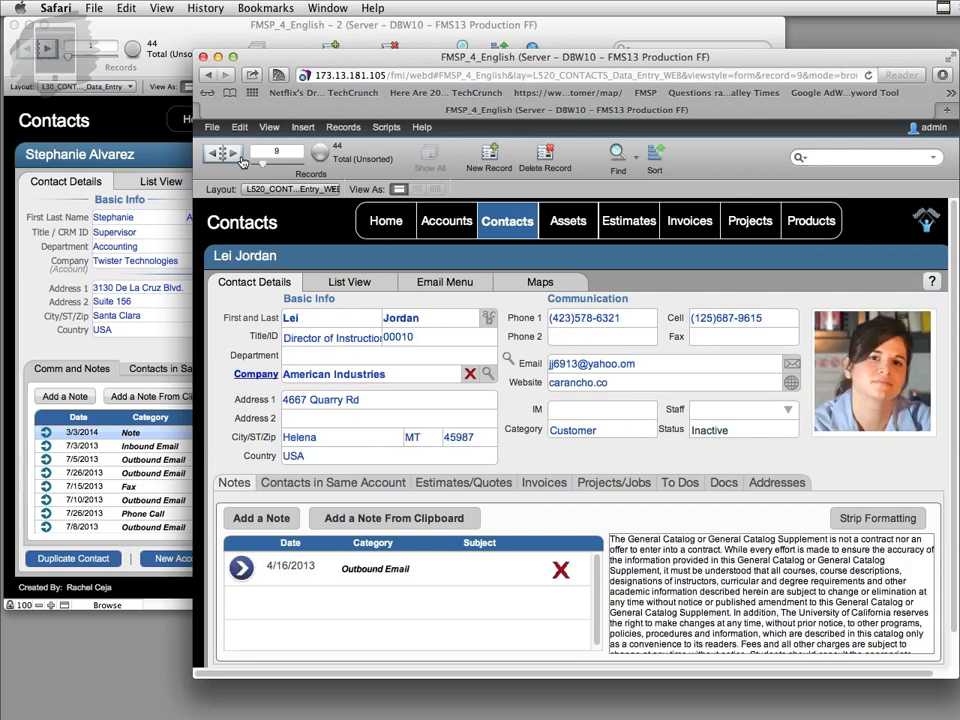
click(234, 152)
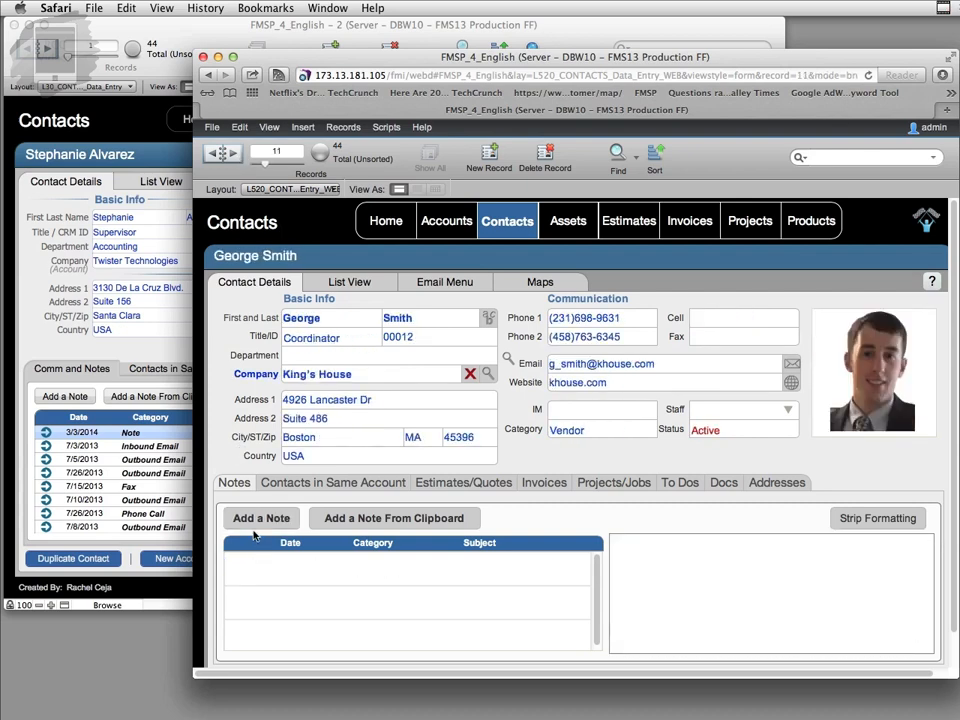
- Add a Note-category note with subject 'This is important info', then move to the next record
click(260, 518)
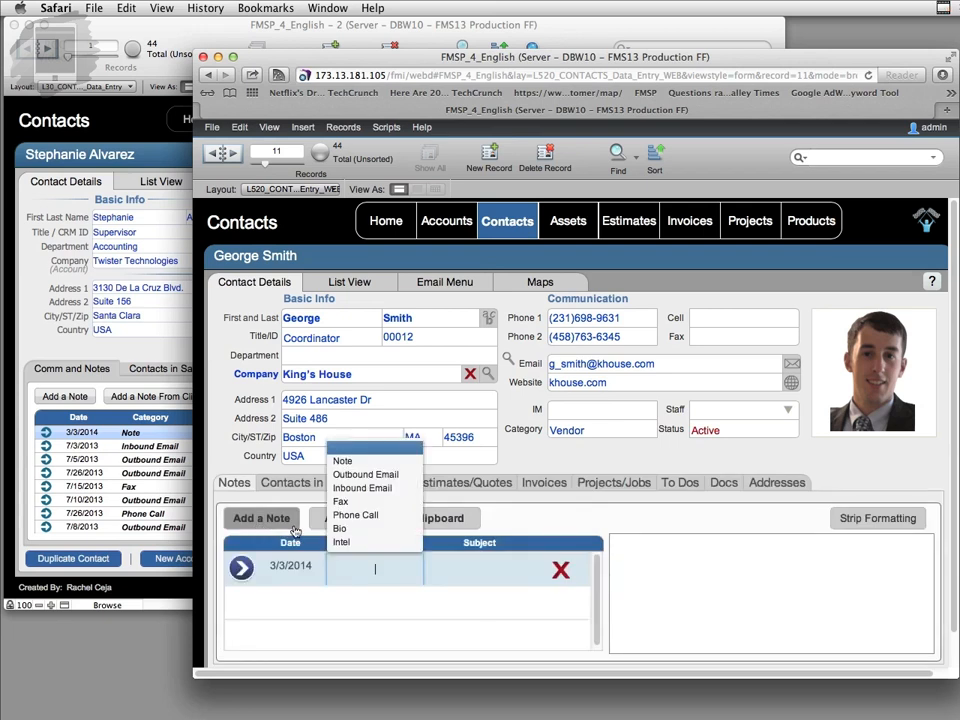
click(344, 460)
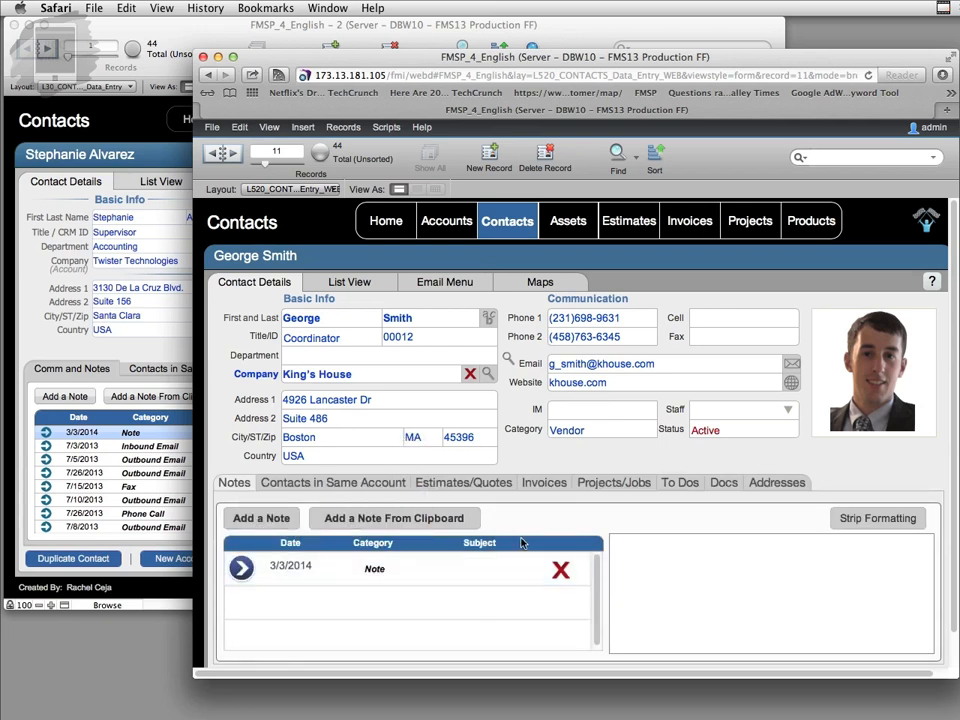
click(488, 568)
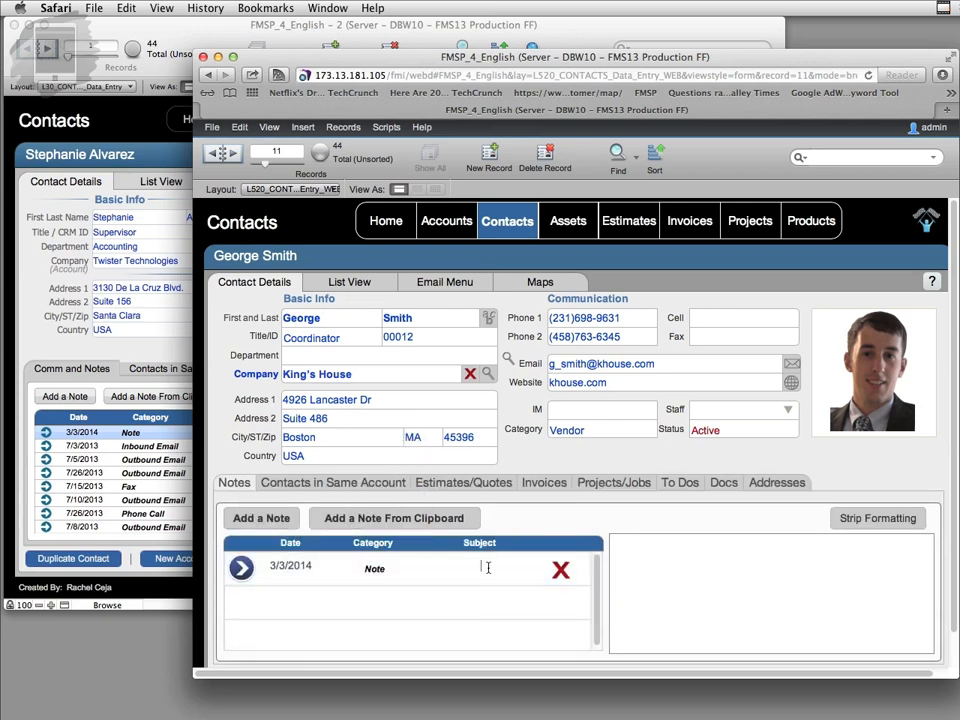
text(This is)
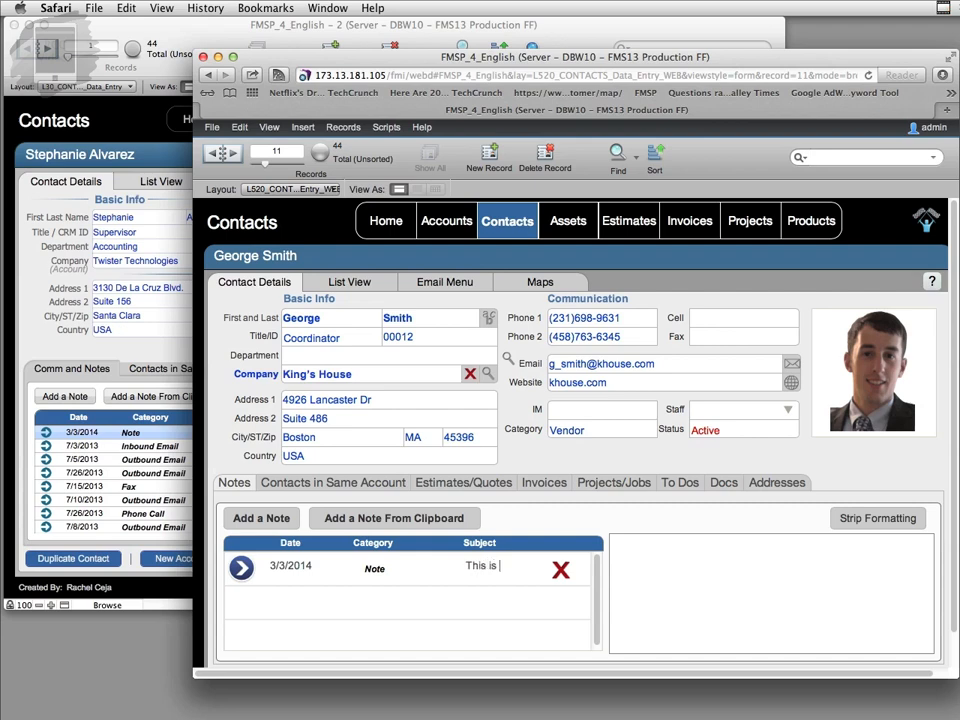
text(important)
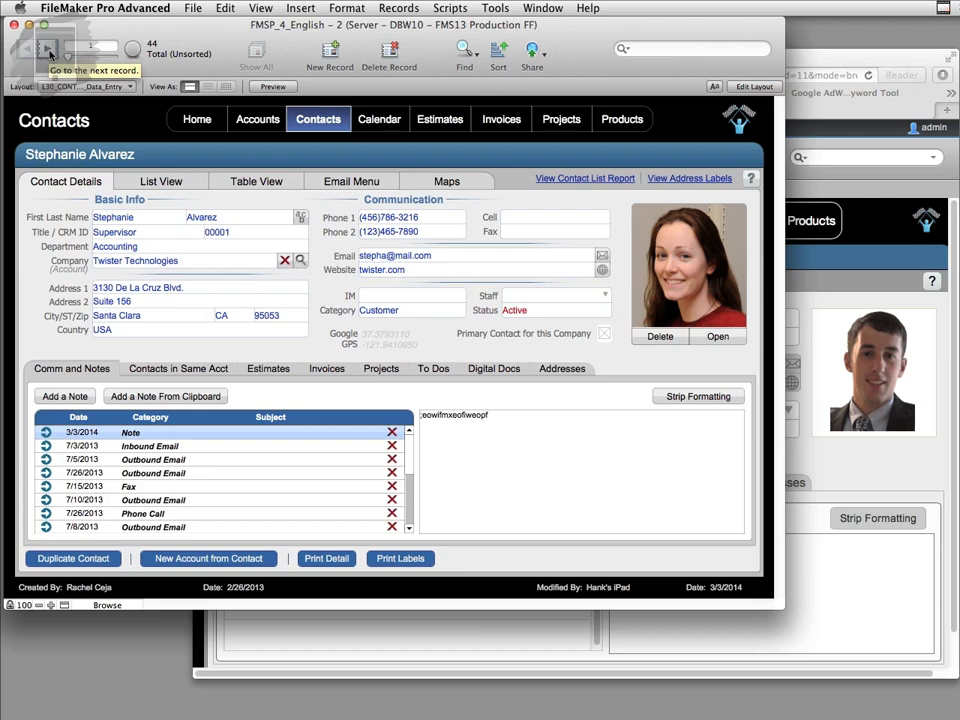
click(50, 48)
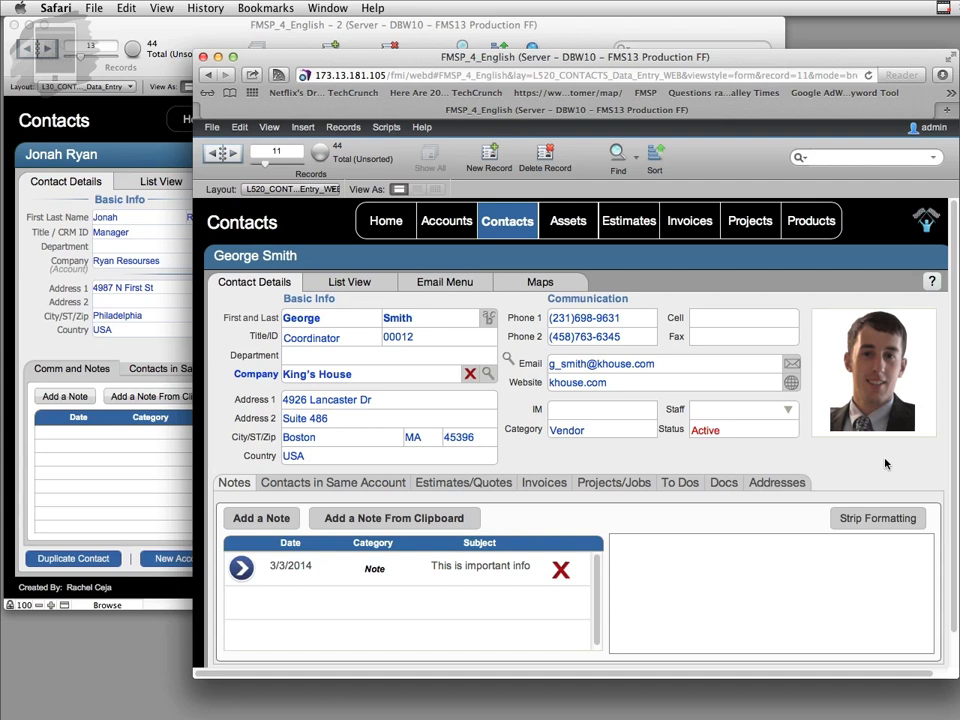
mouse_move(888, 496)
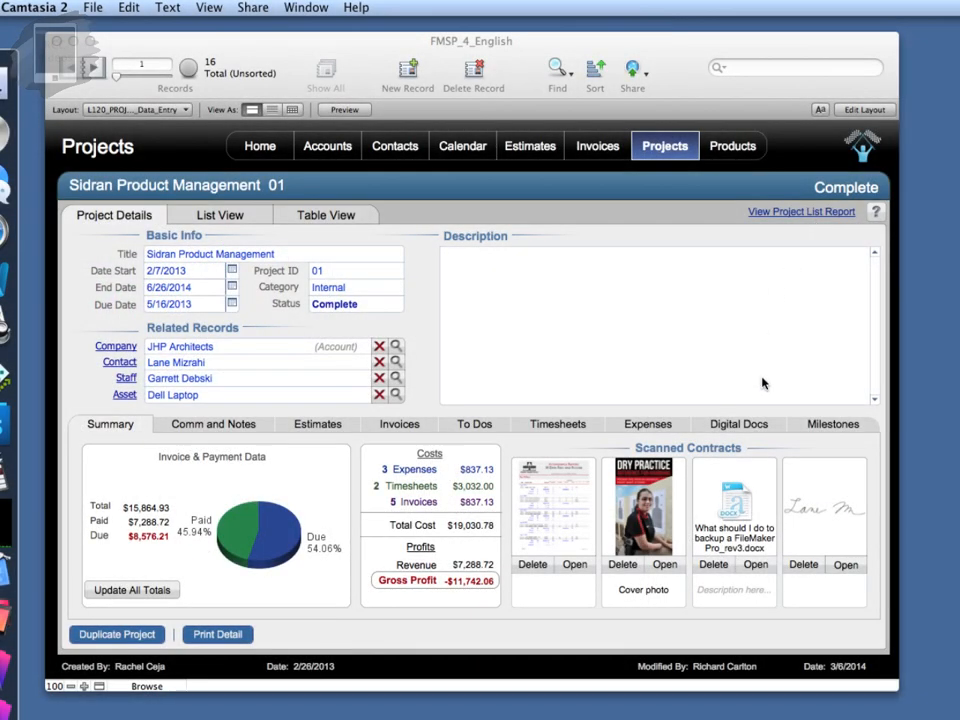
- Show the project's Digital Docs and page the slide control to the second set of documents
click(738, 424)
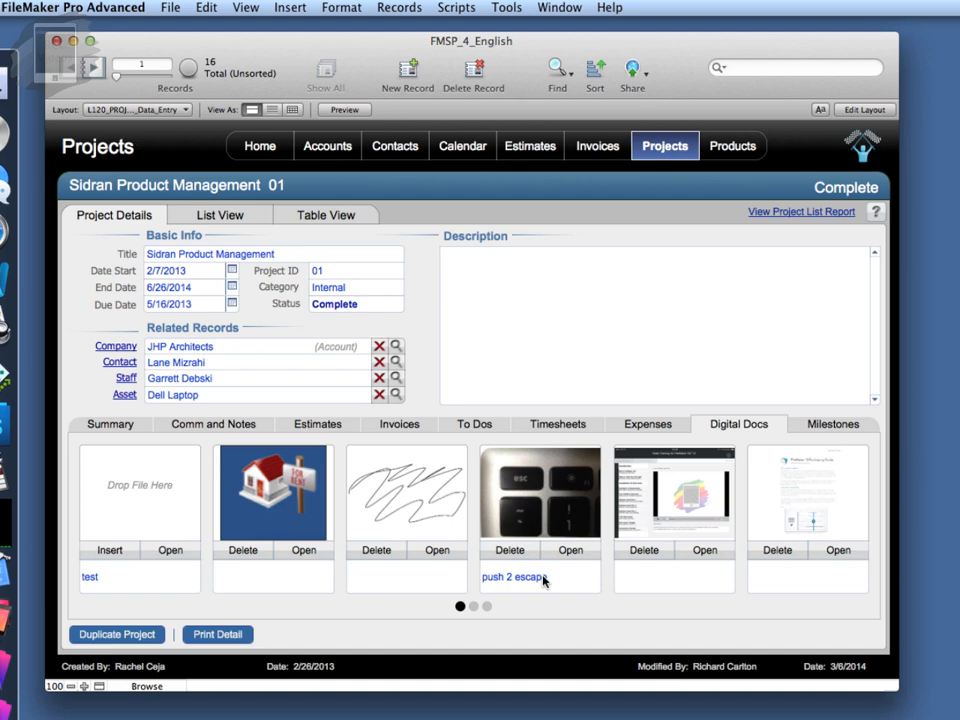
click(488, 606)
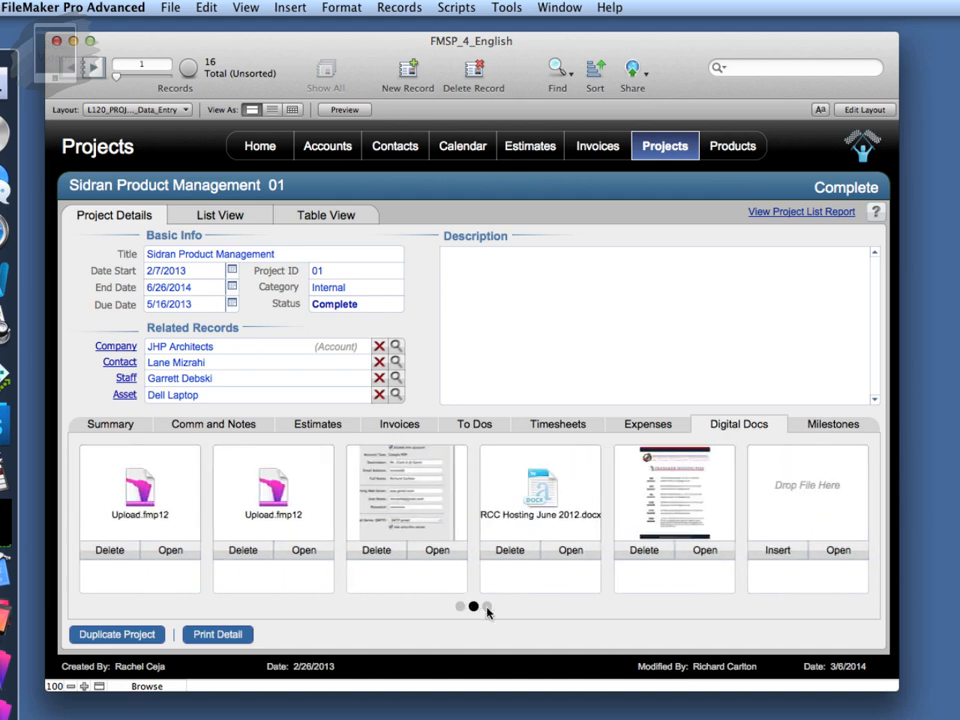
click(488, 606)
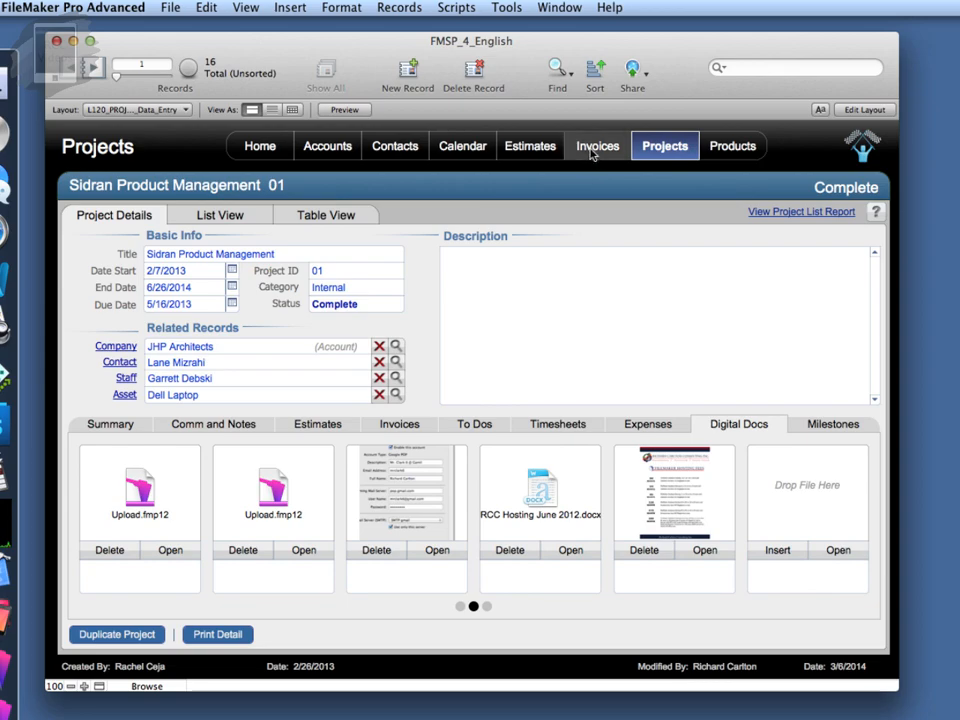
click(596, 144)
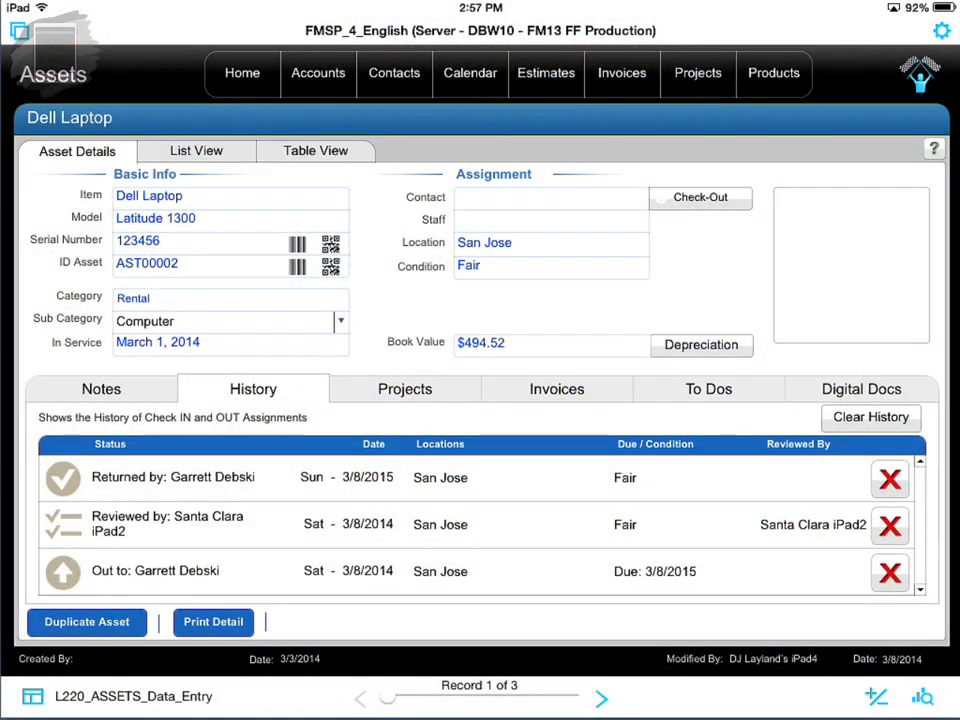
- Clear the Dell Laptop's history, return Home, and view the Barcode Generation preferences
click(332, 240)
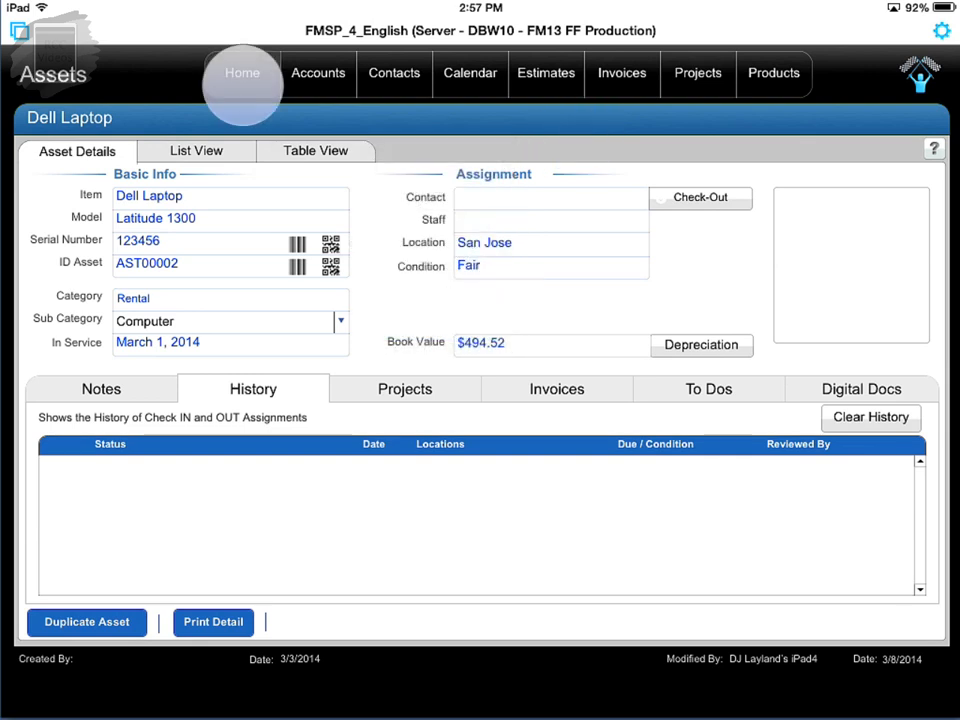
click(242, 84)
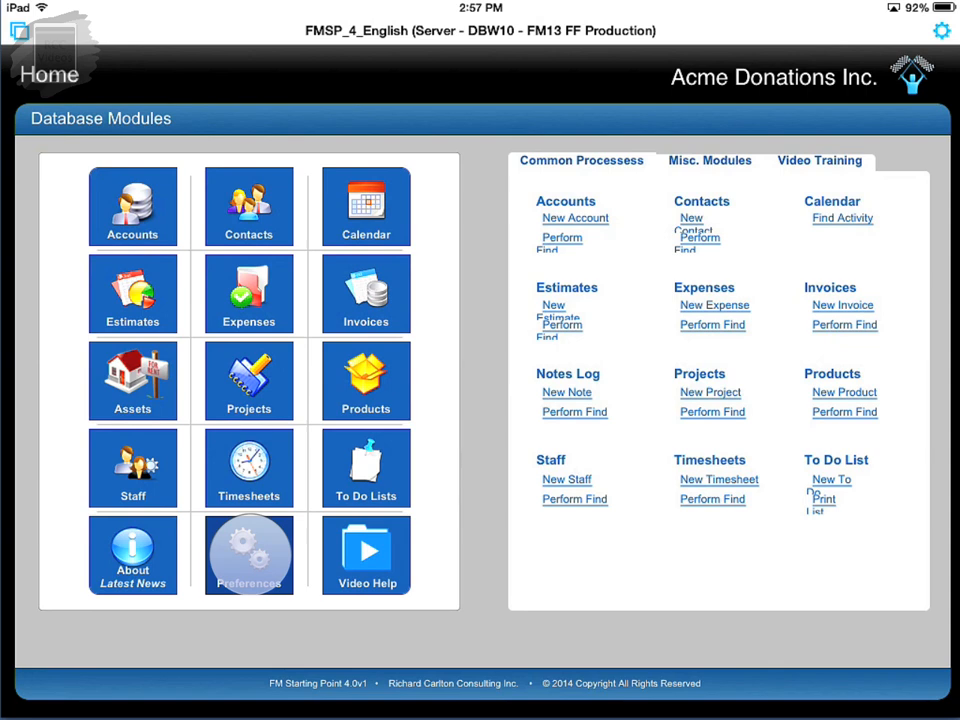
click(248, 554)
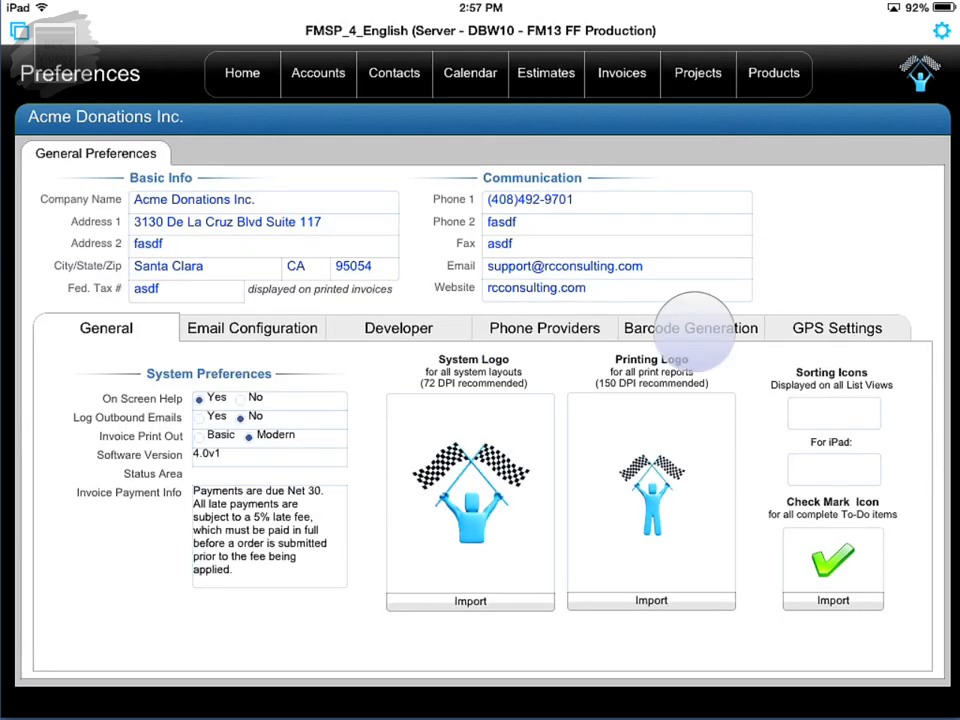
click(690, 328)
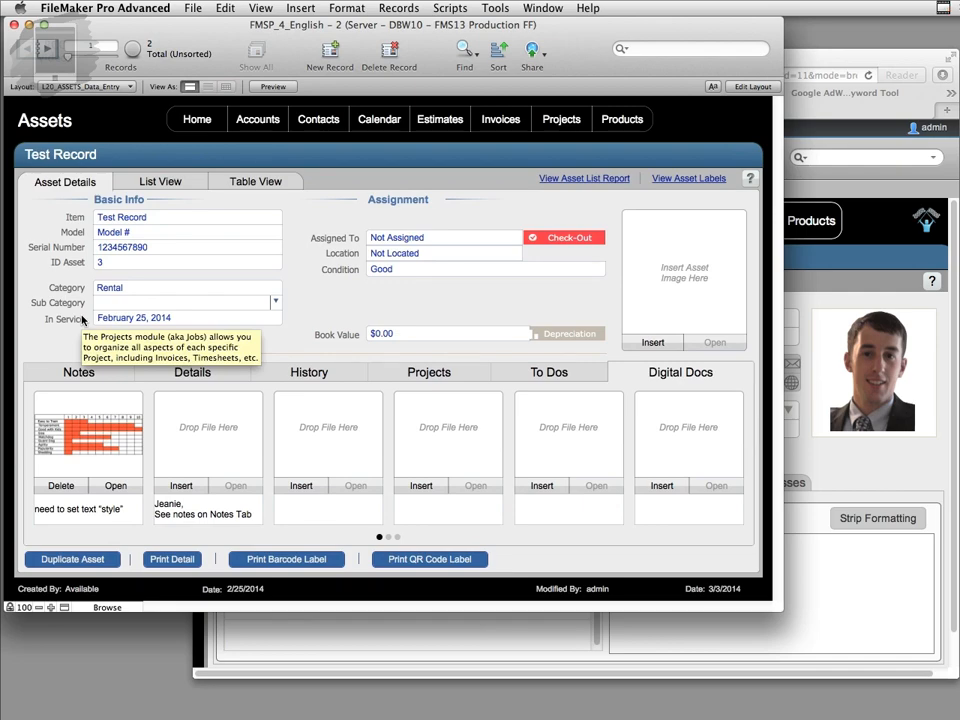
mouse_move(38, 346)
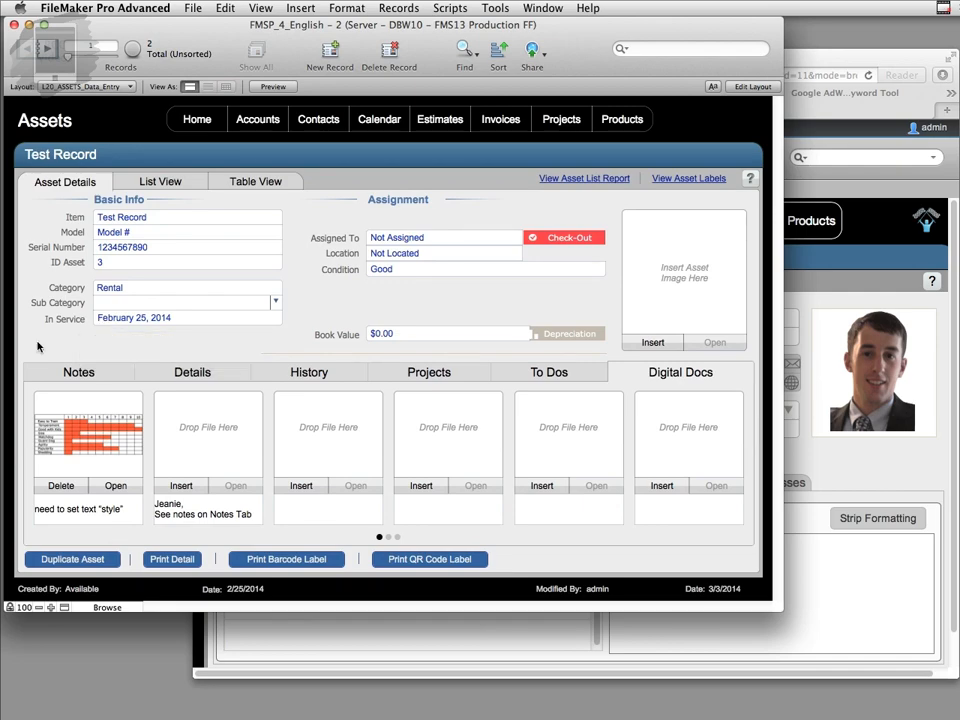